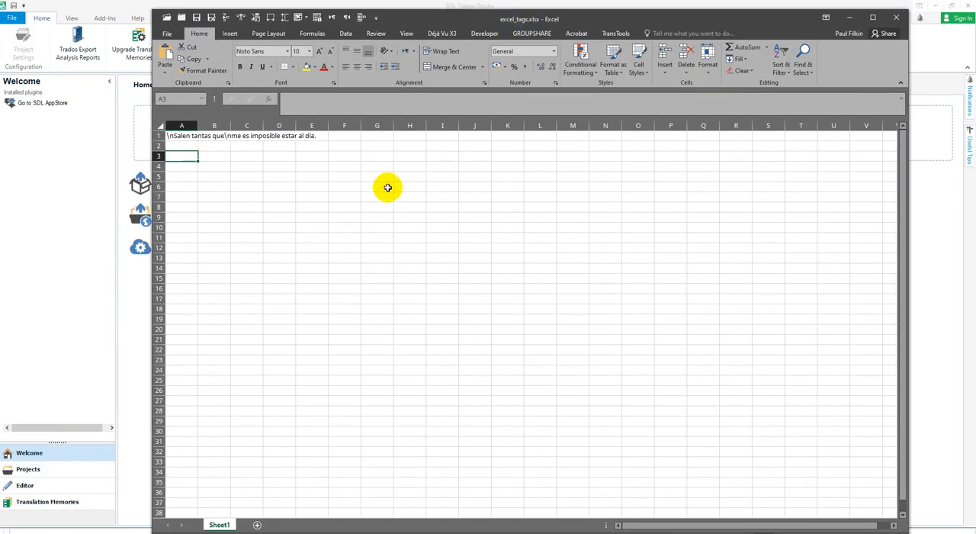
pyautogui.moveTo(234, 145)
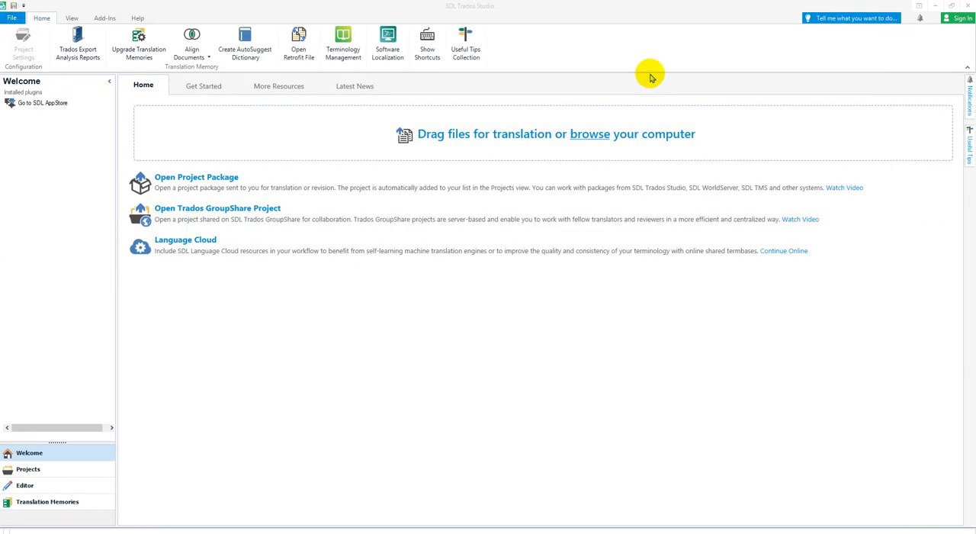
pyautogui.moveTo(9, 23)
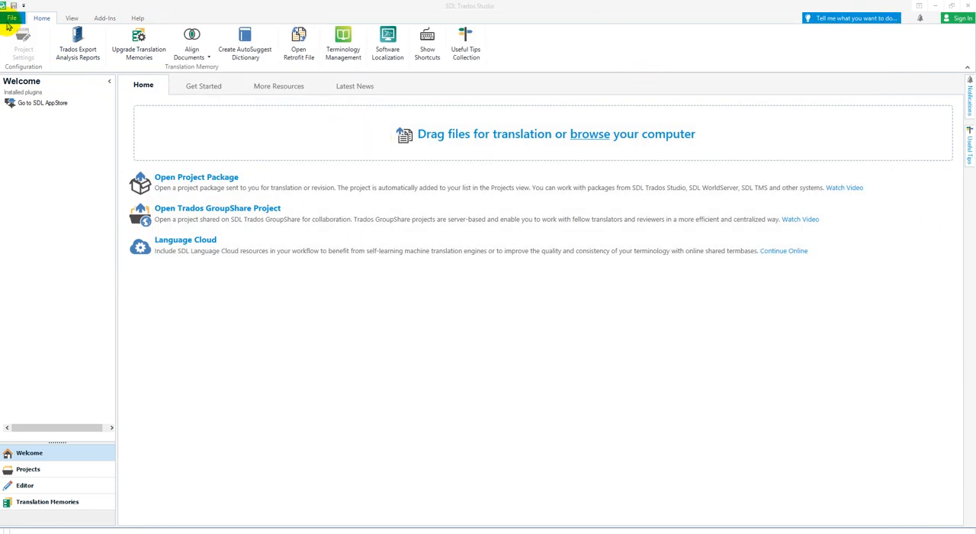
# Step: Navigate Options to the Microsoft Excel 2007-2019 Embedded content settings page
pyautogui.click(12, 18)
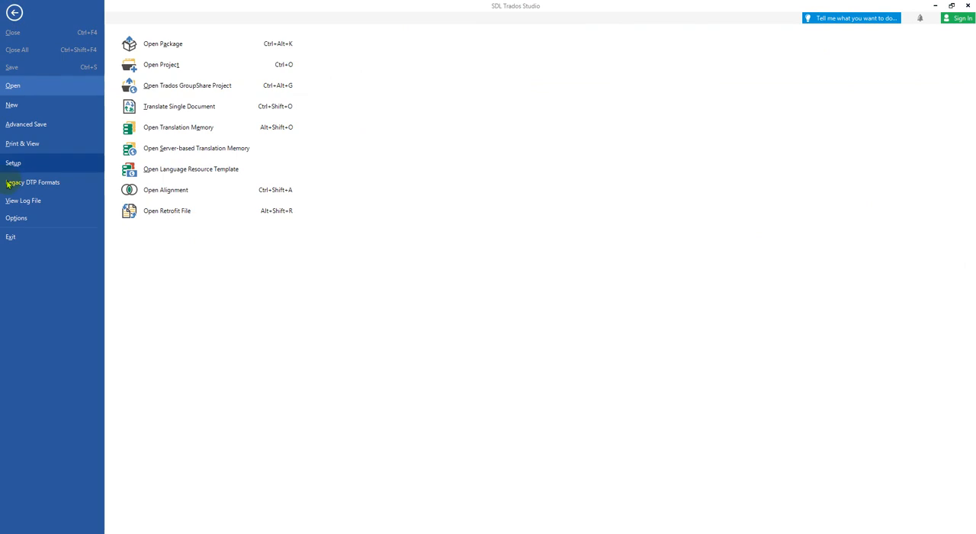
pyautogui.click(15, 217)
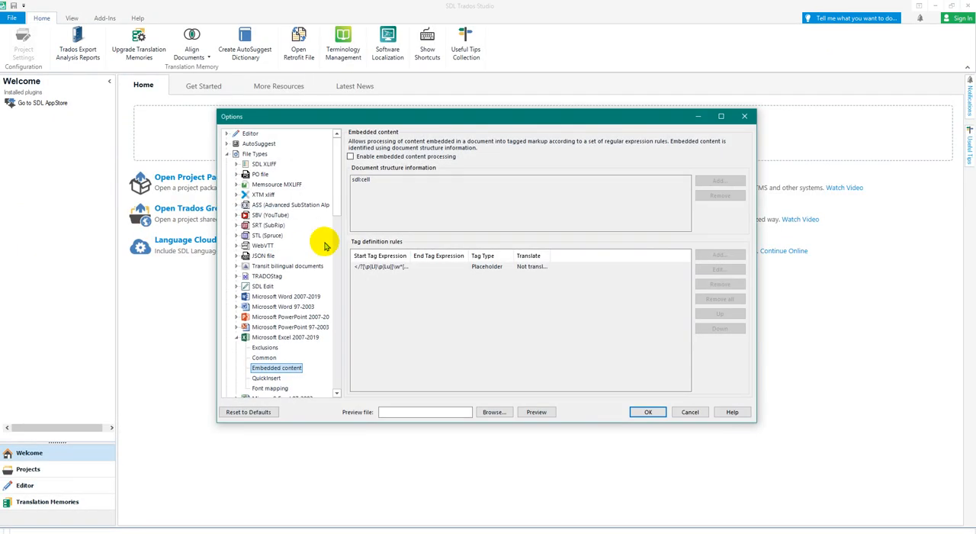
pyautogui.click(257, 153)
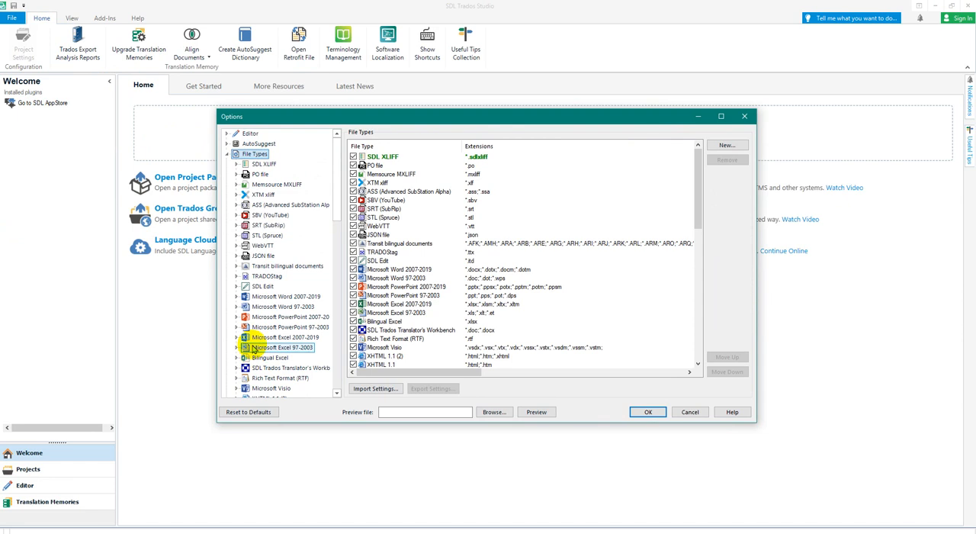
pyautogui.click(235, 337)
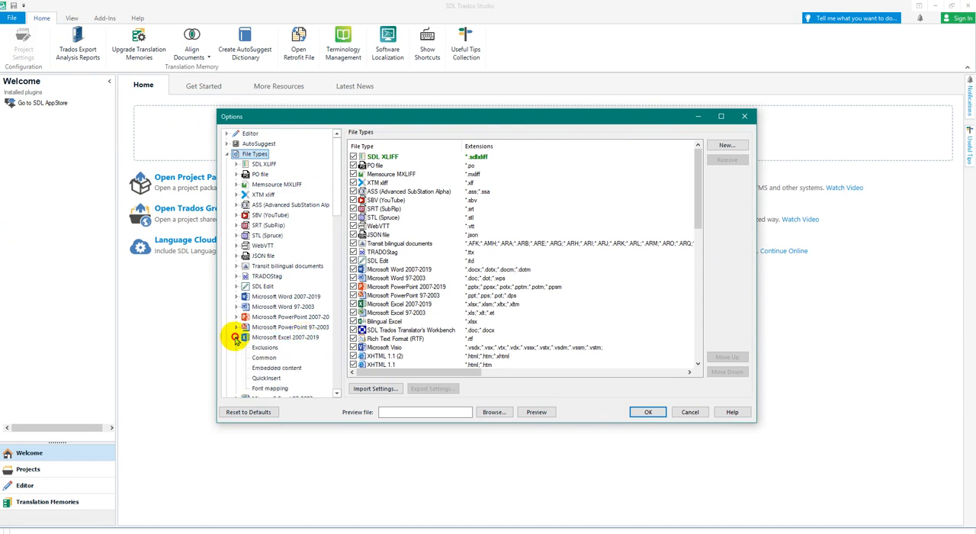
pyautogui.click(276, 368)
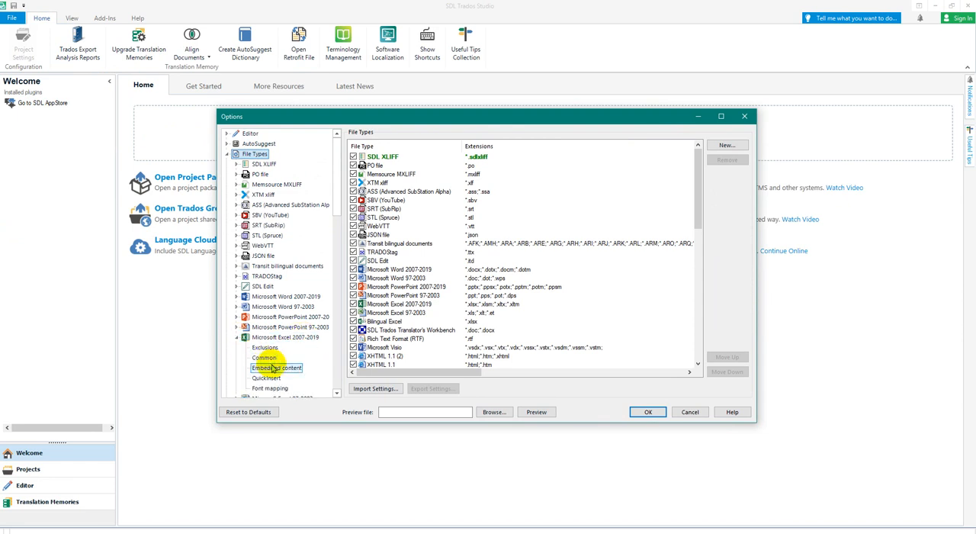
pyautogui.click(278, 368)
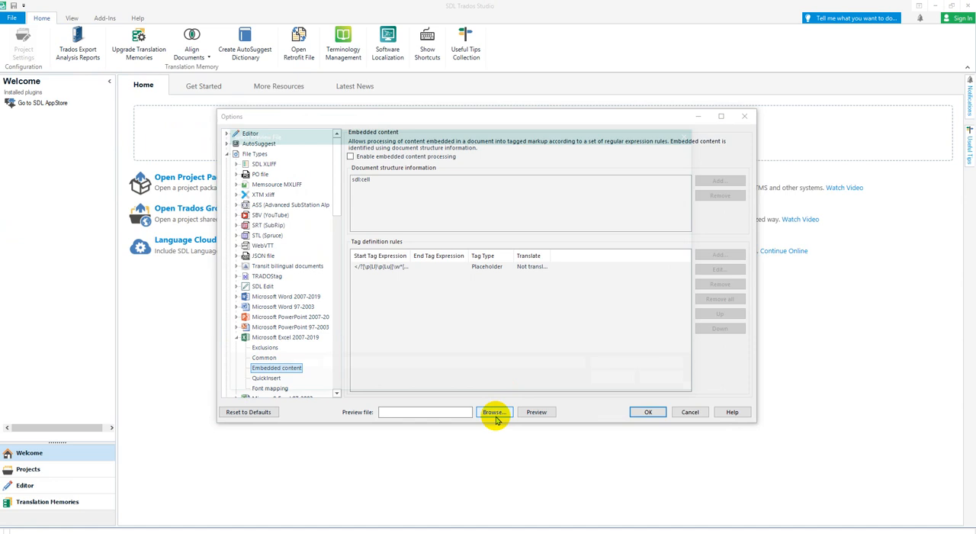
# Step: Choose excel_tags.xlsx as the preview sample file
pyautogui.click(494, 412)
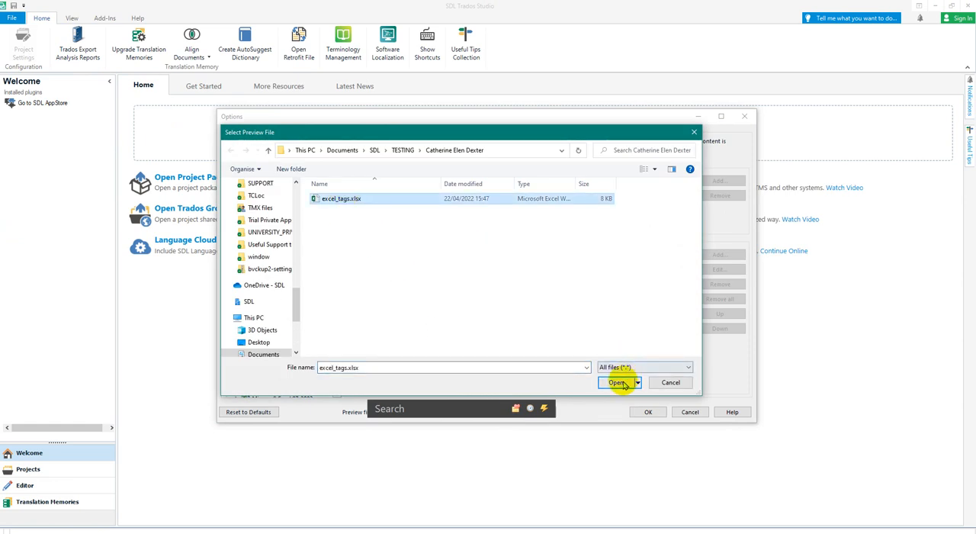
pyautogui.click(616, 382)
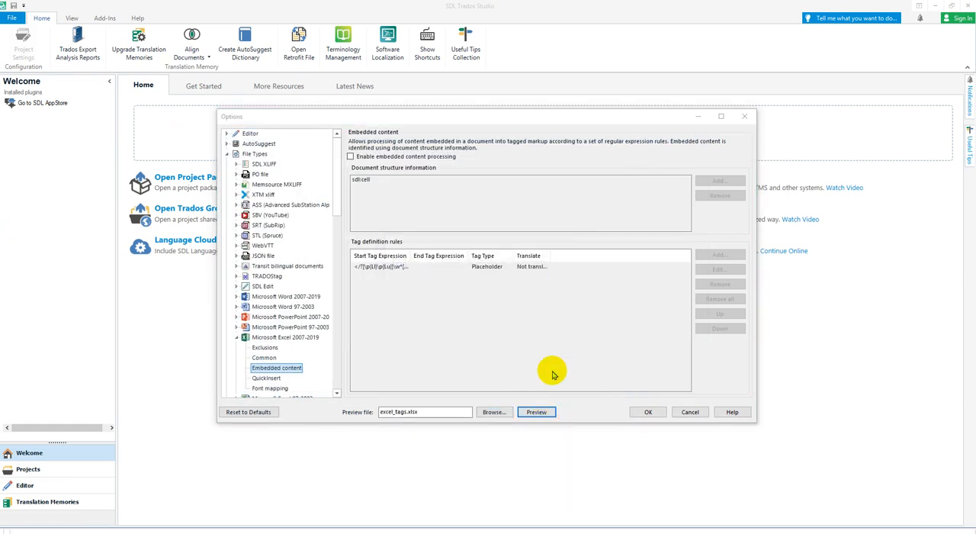
# Step: Enable embedded content processing with a \n placeholder rule and preview the tagged file
pyautogui.click(537, 412)
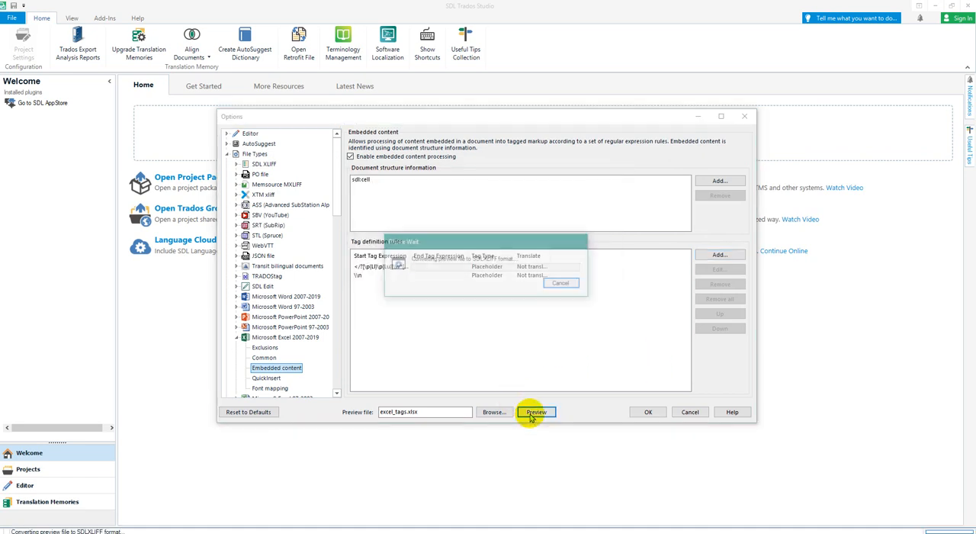
pyautogui.click(537, 412)
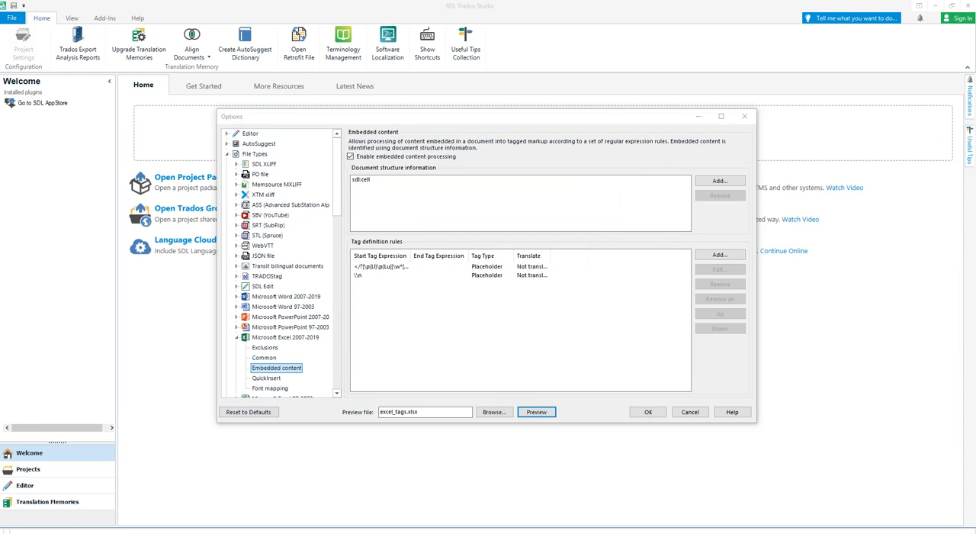
pyautogui.click(537, 412)
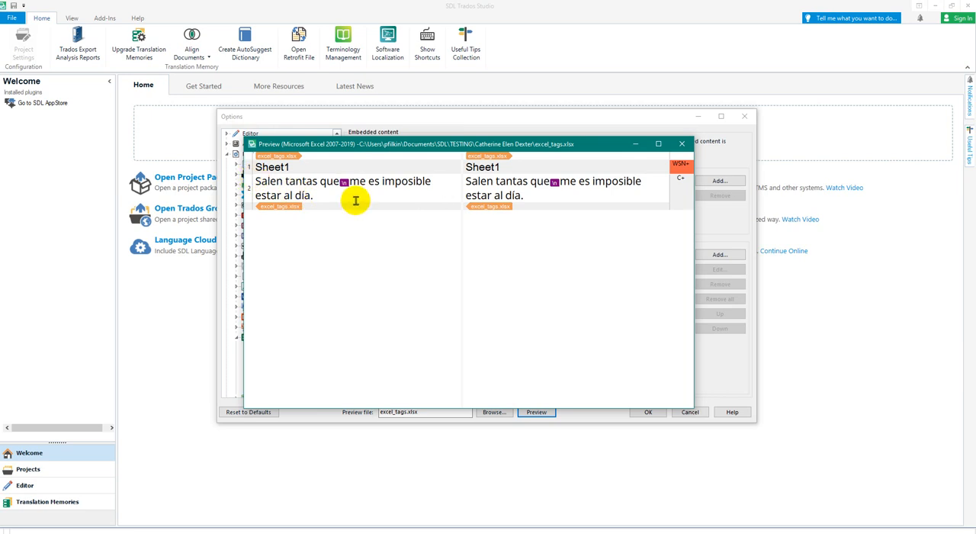
pyautogui.moveTo(378, 210)
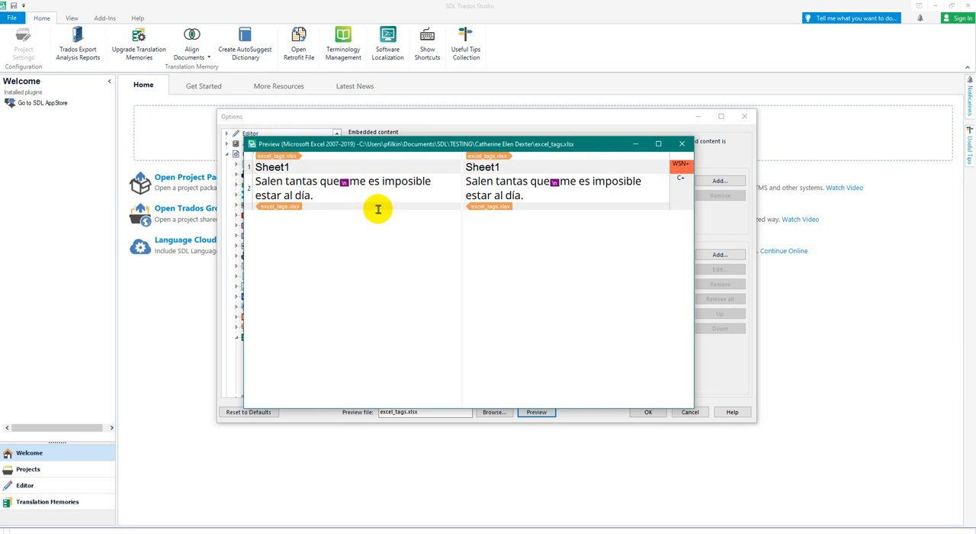
pyautogui.moveTo(705, 195)
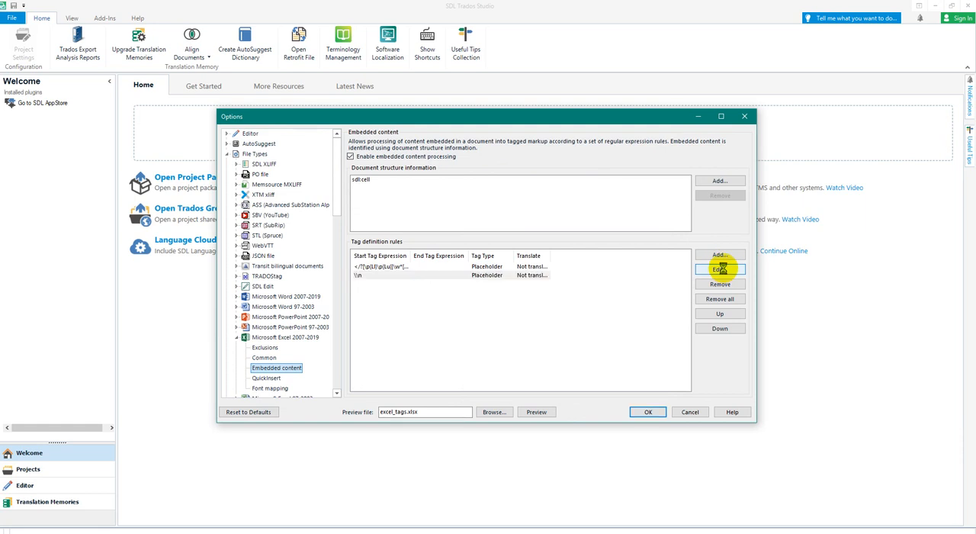
# Step: Set the \n rule's advanced segmentation hint to Include With Text and confirm
pyautogui.click(720, 268)
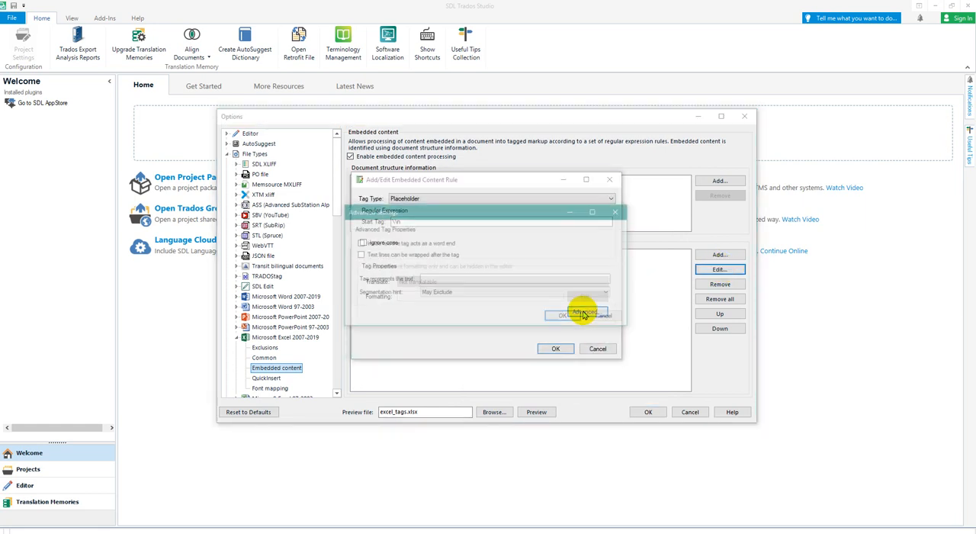
pyautogui.click(607, 293)
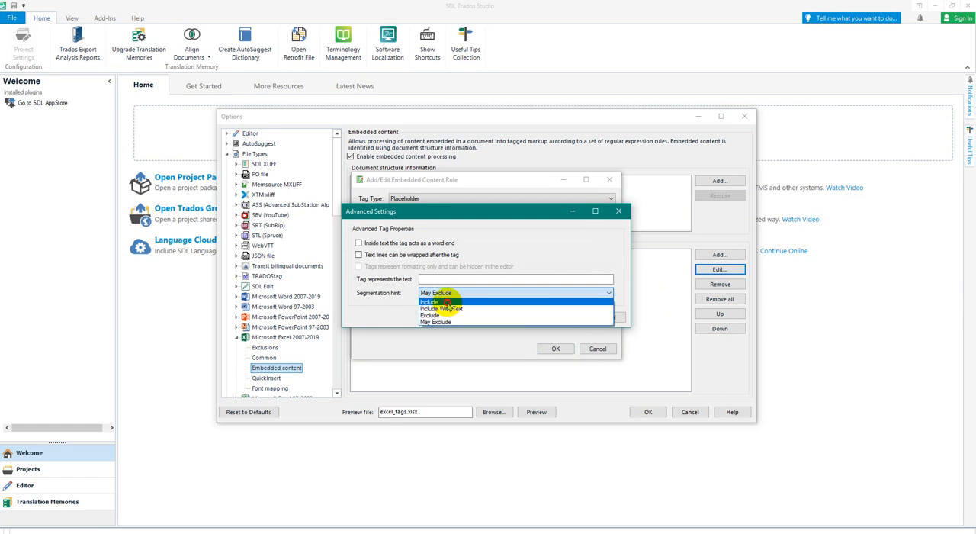
pyautogui.click(430, 302)
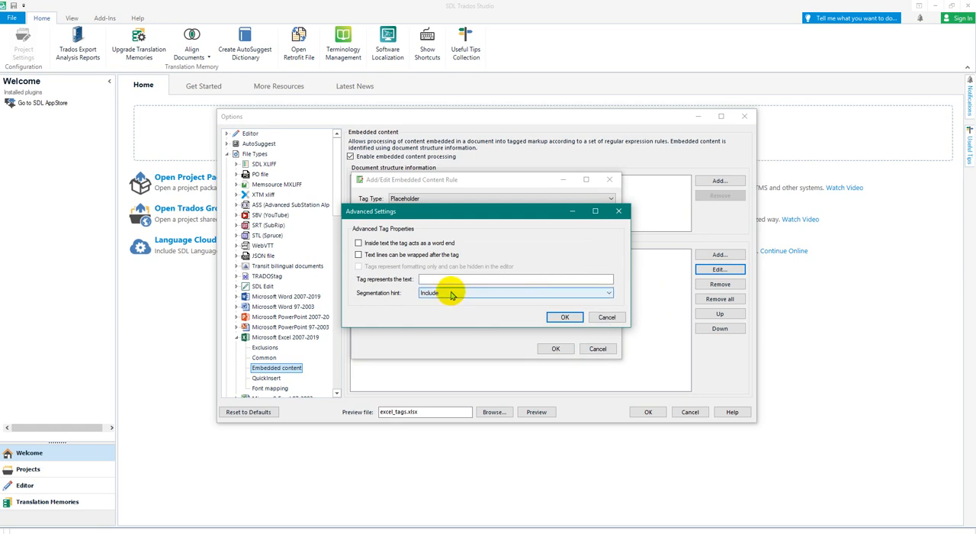
pyautogui.click(516, 293)
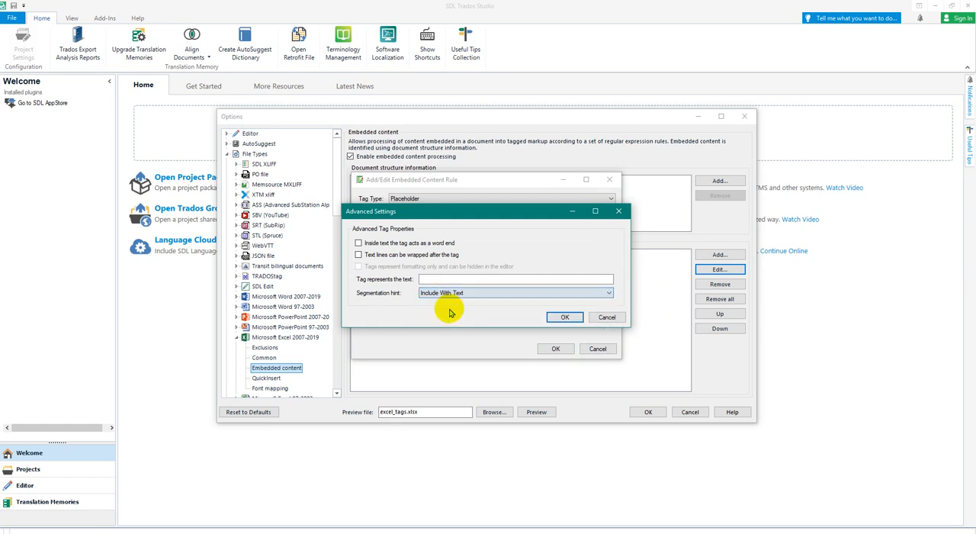
pyautogui.click(565, 317)
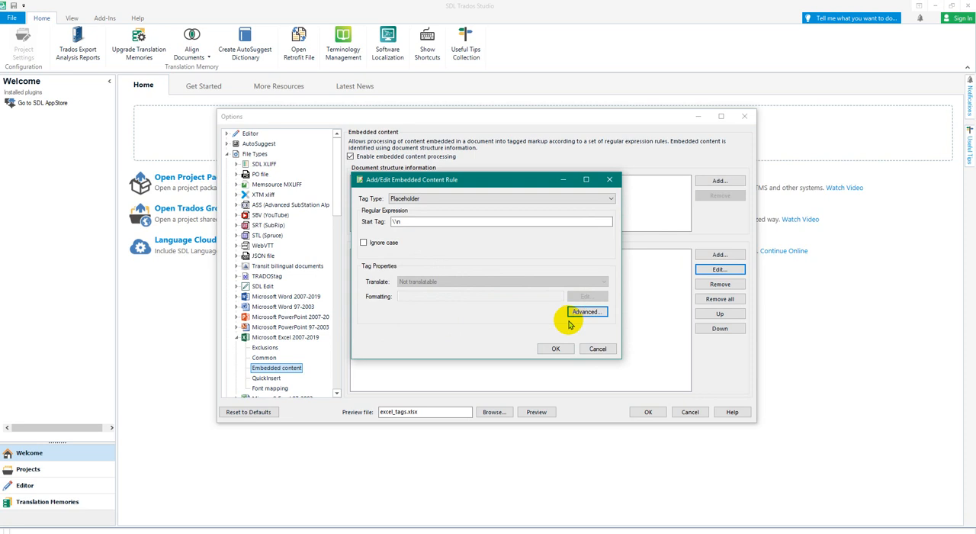
# Step: Preview excel_tags.xlsx showing the leading \n tag inside the segment, then close it
pyautogui.click(536, 412)
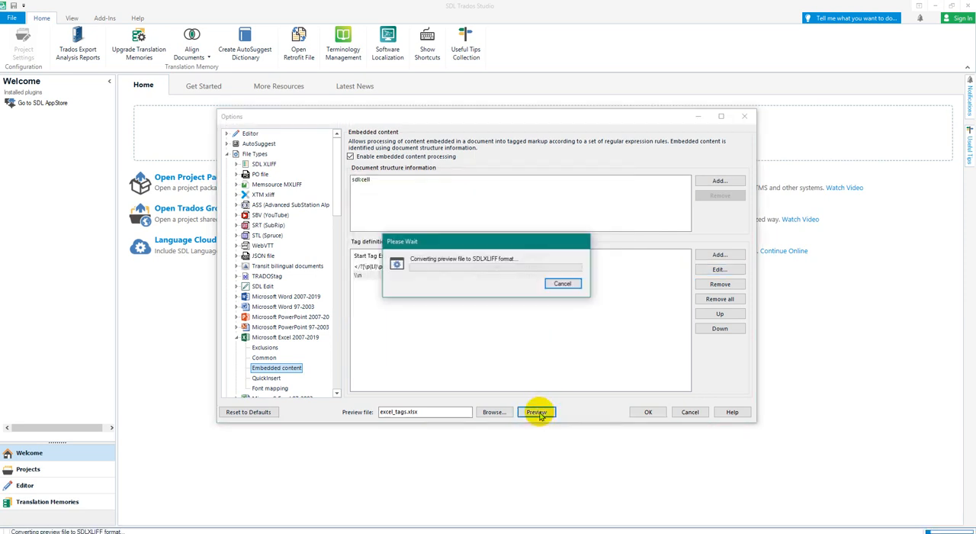
pyautogui.click(537, 412)
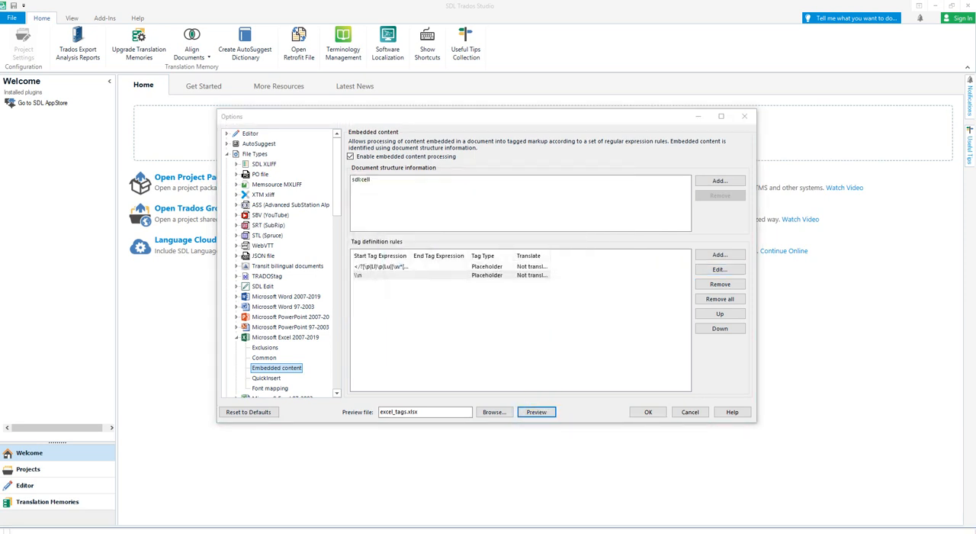
pyautogui.click(537, 412)
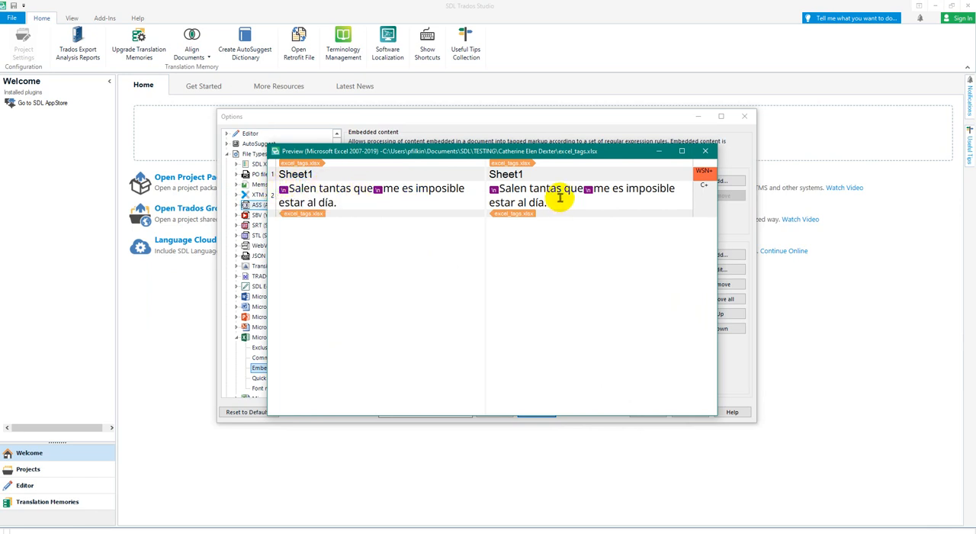
pyautogui.click(705, 150)
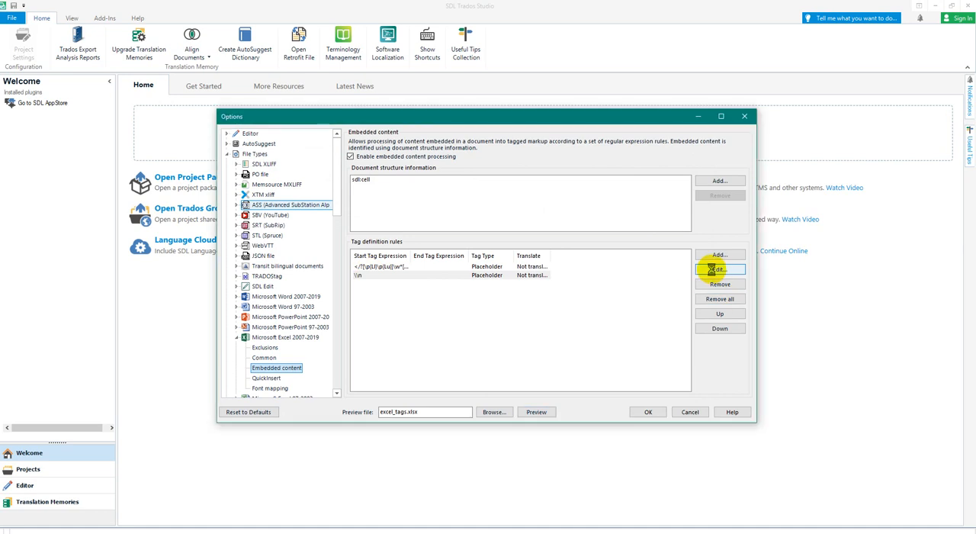
pyautogui.click(720, 269)
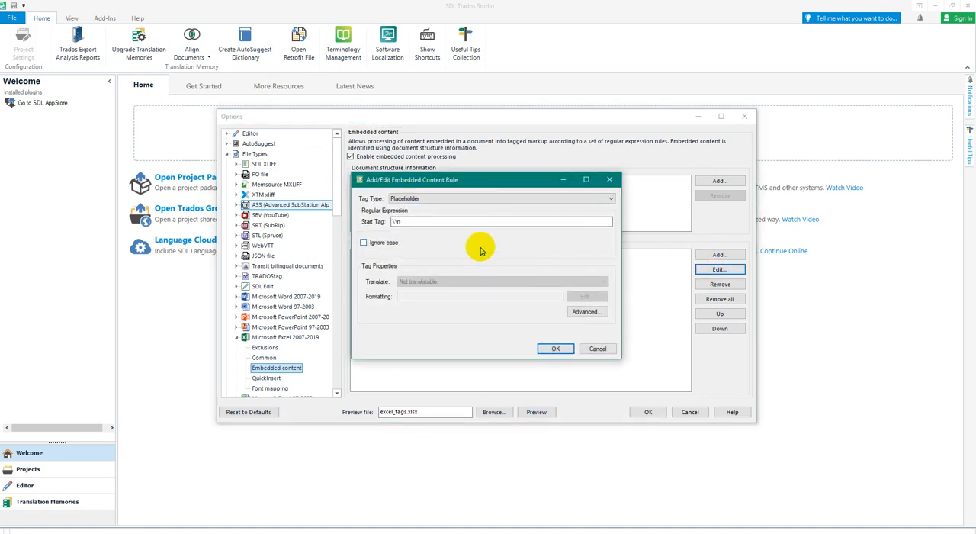
pyautogui.click(586, 311)
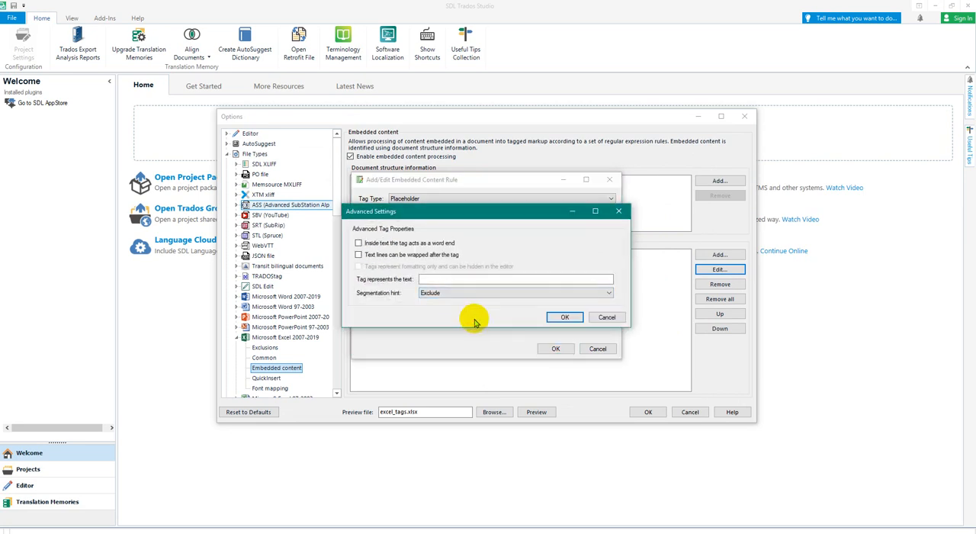
pyautogui.click(565, 317)
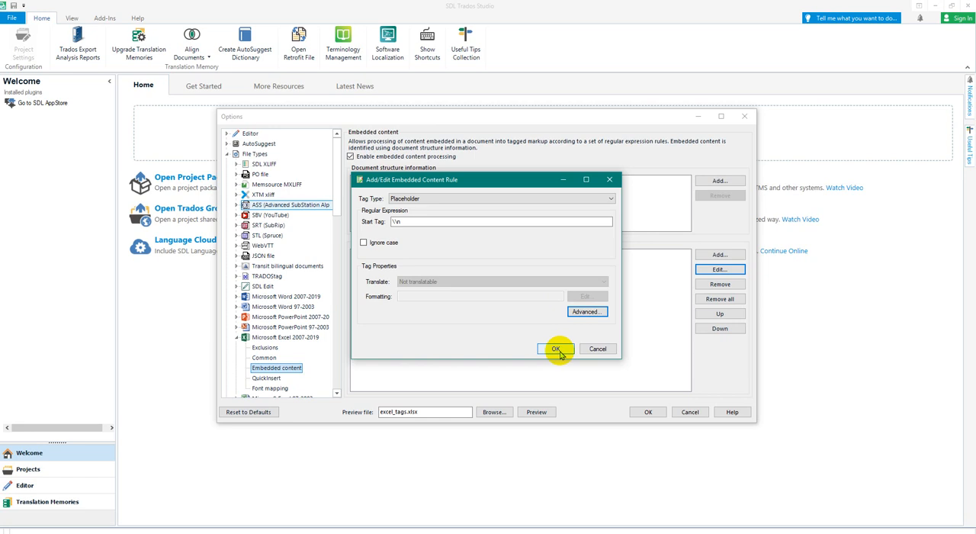
pyautogui.click(555, 348)
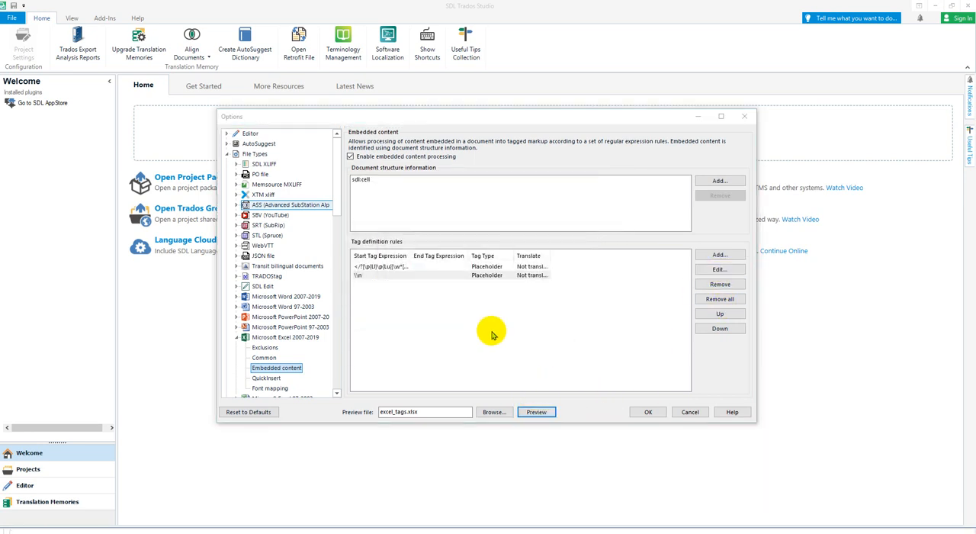
pyautogui.click(537, 411)
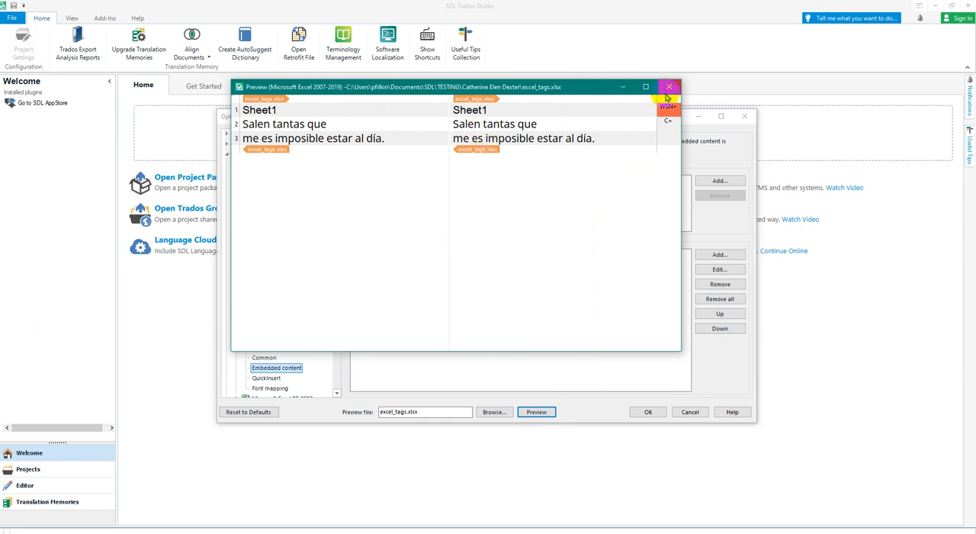
pyautogui.click(670, 86)
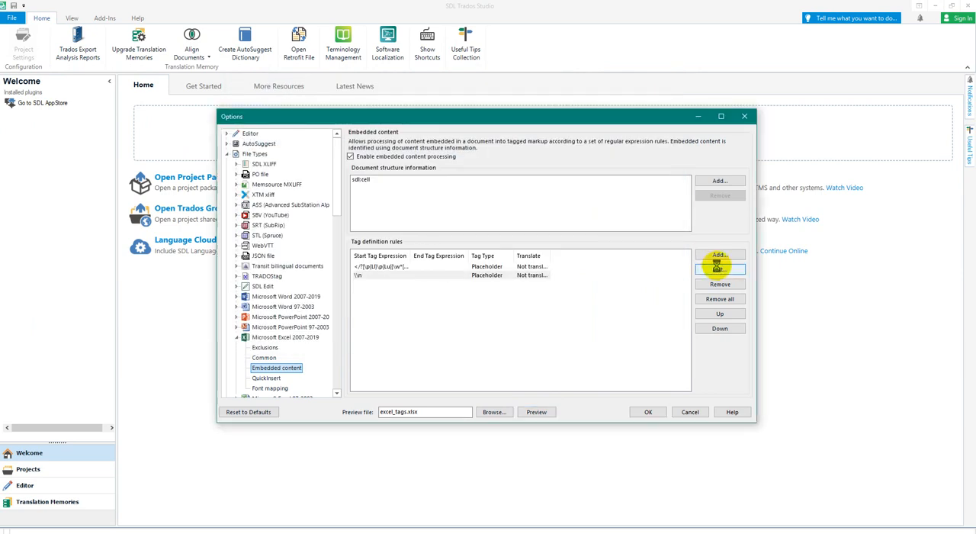
# Step: Set the \n rule's segmentation hint to May Exclude and preview the one-segment result
pyautogui.click(719, 268)
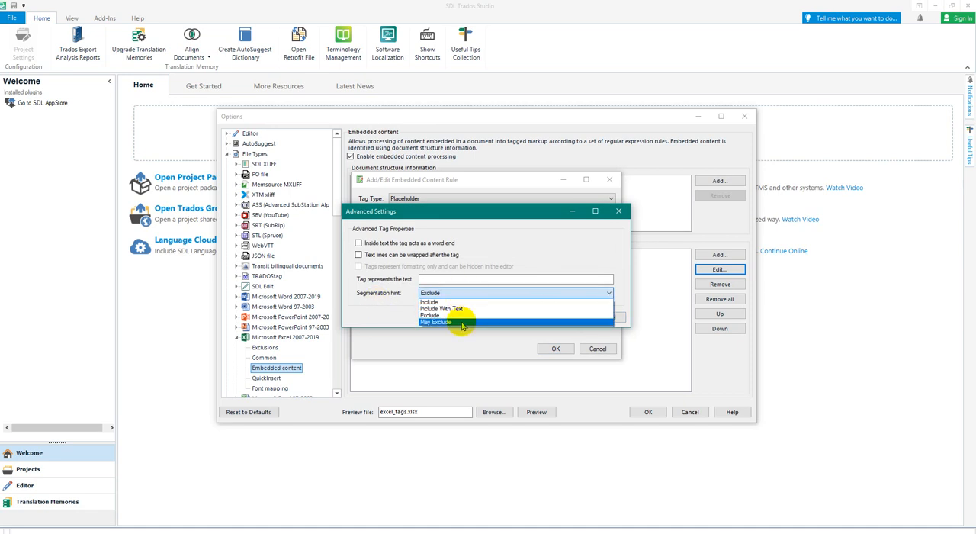
pyautogui.click(555, 348)
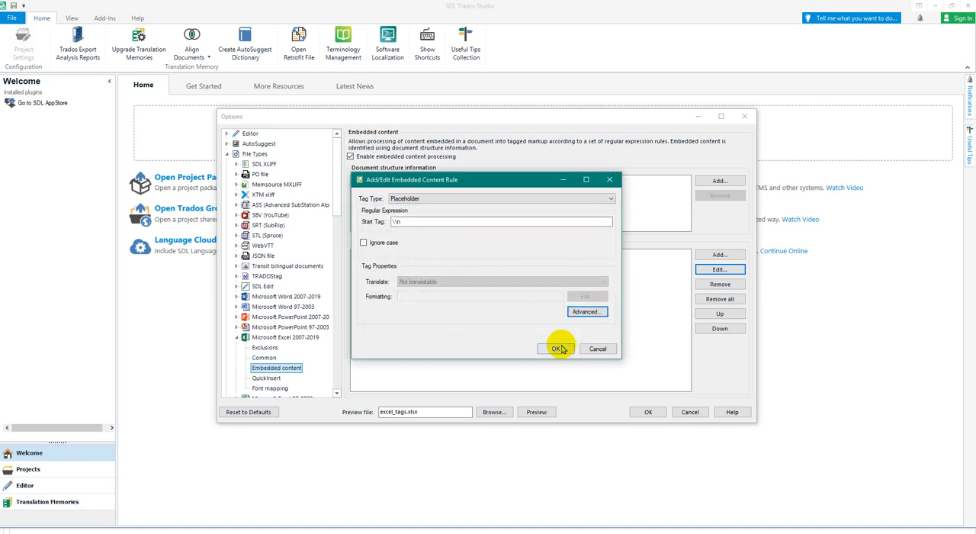
pyautogui.click(556, 348)
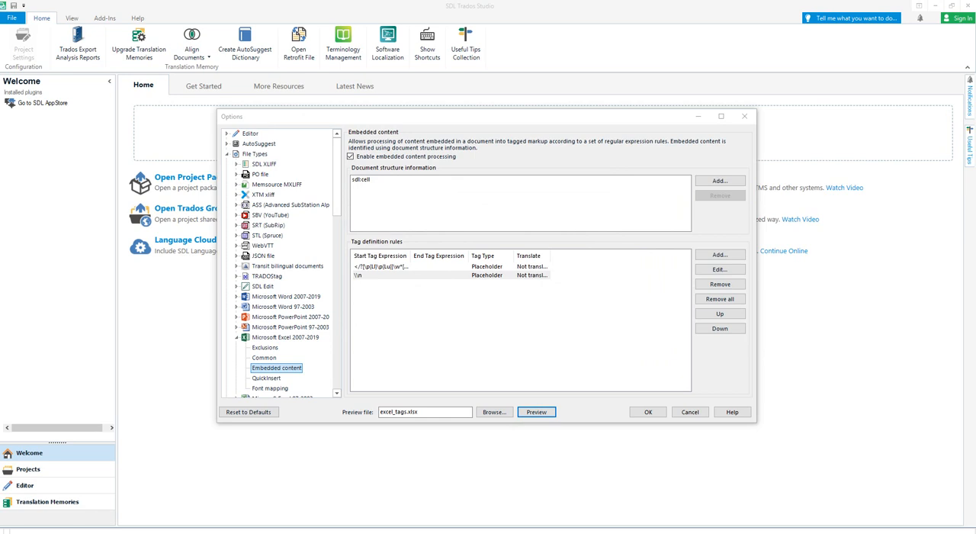
pyautogui.click(537, 412)
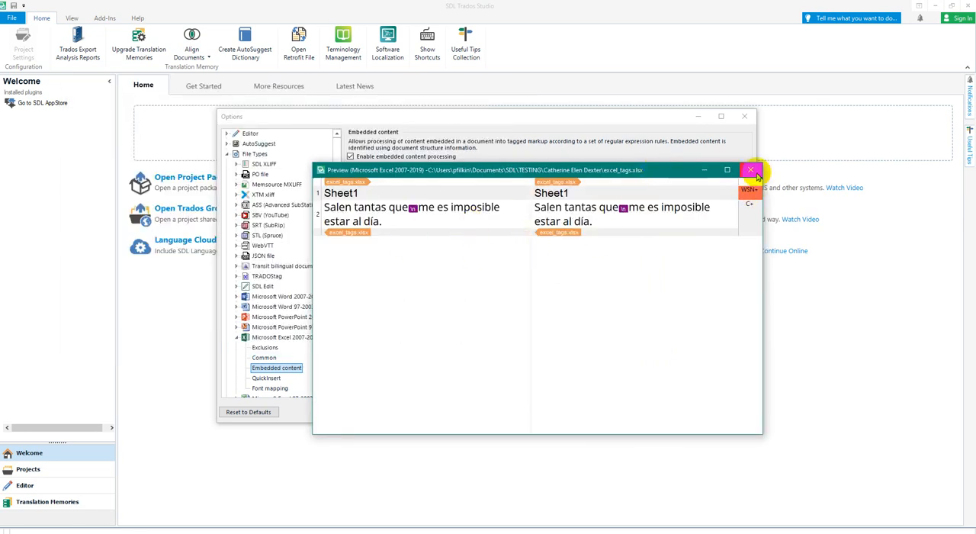
pyautogui.click(751, 169)
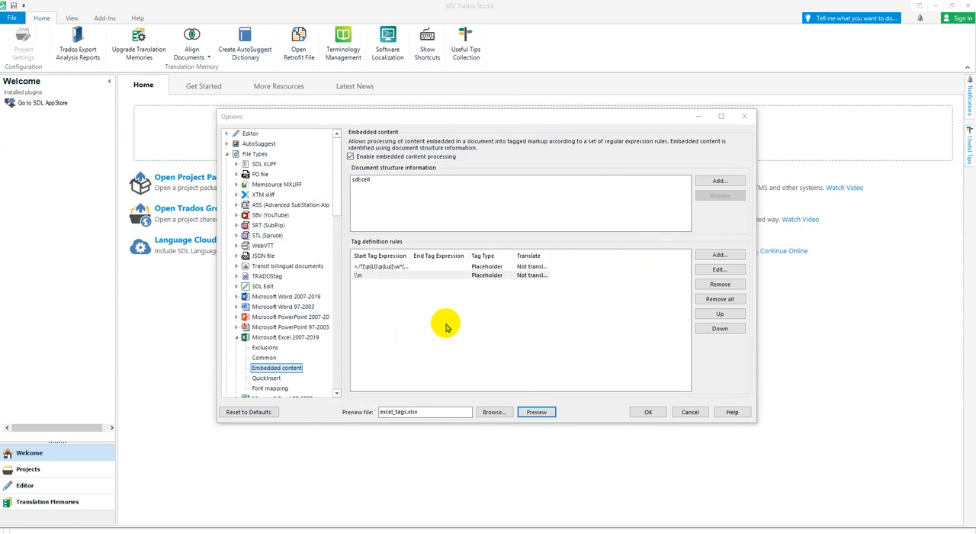
pyautogui.moveTo(443, 324)
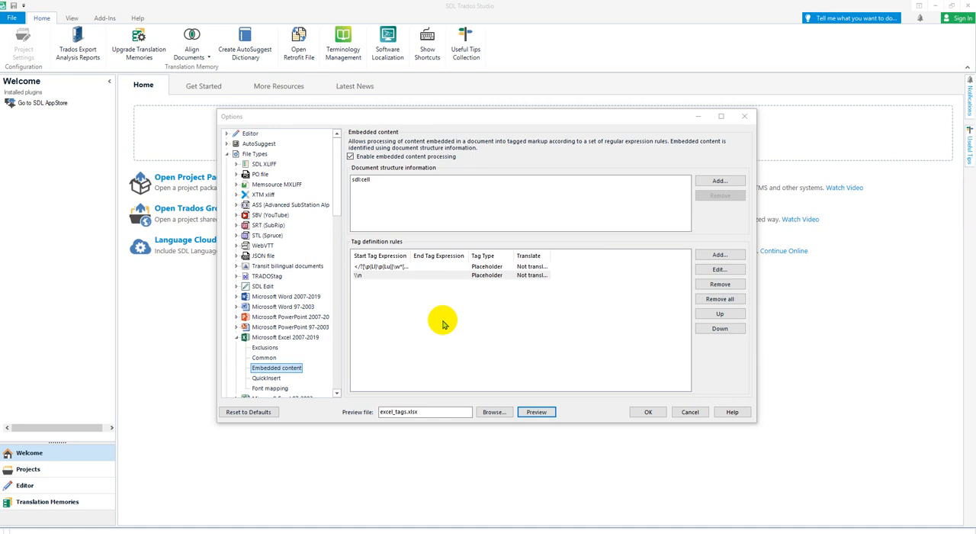
pyautogui.moveTo(415, 243)
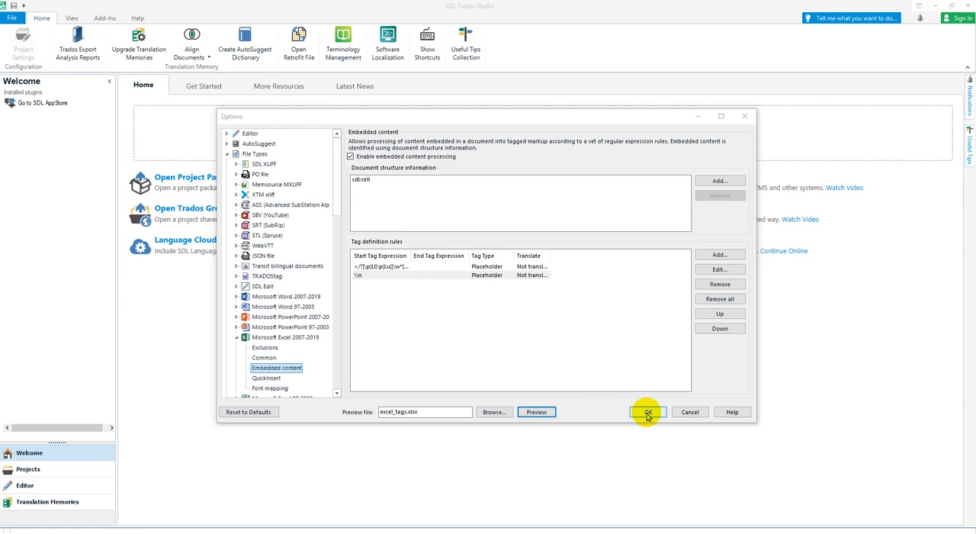
# Step: Save the Options and go to File > Setup > Project Templates
pyautogui.click(647, 412)
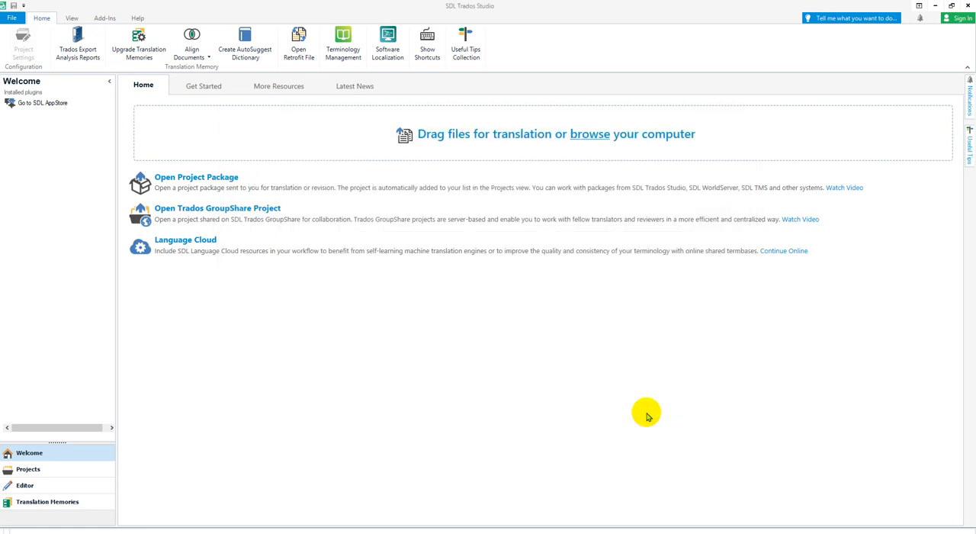
pyautogui.click(12, 19)
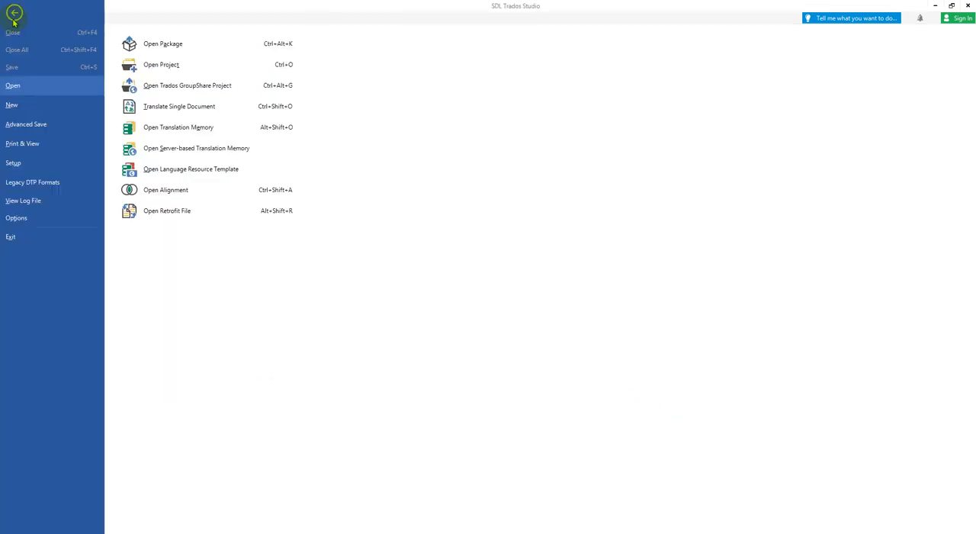
pyautogui.click(13, 162)
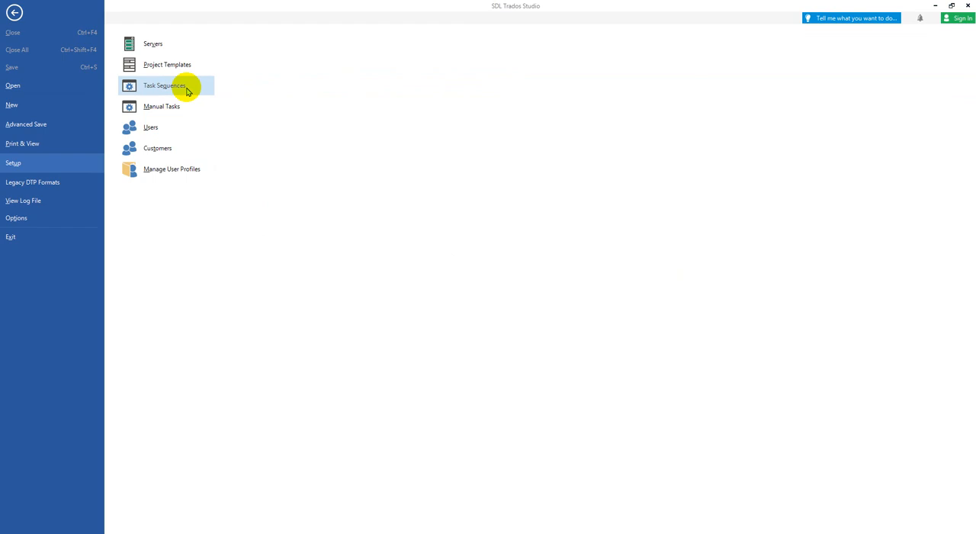
pyautogui.click(168, 64)
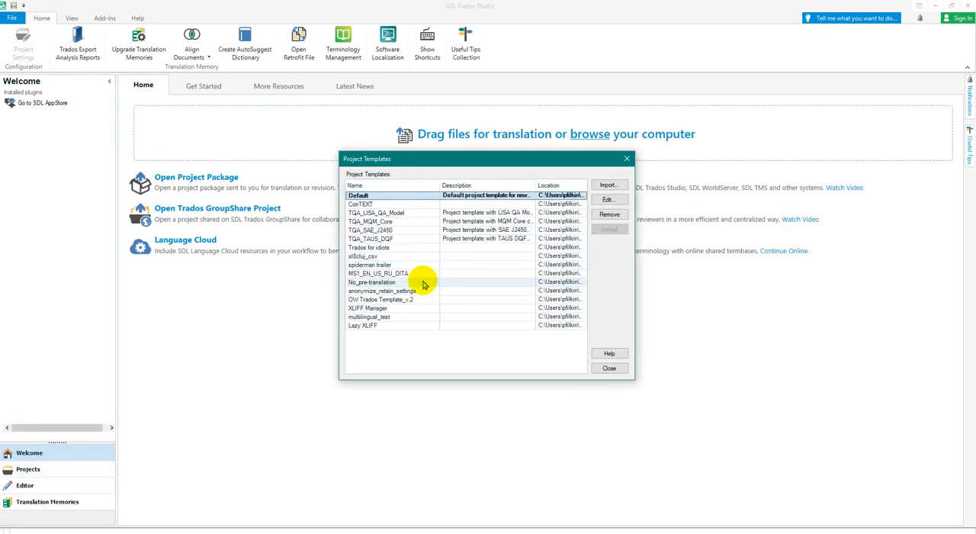
pyautogui.moveTo(418, 273)
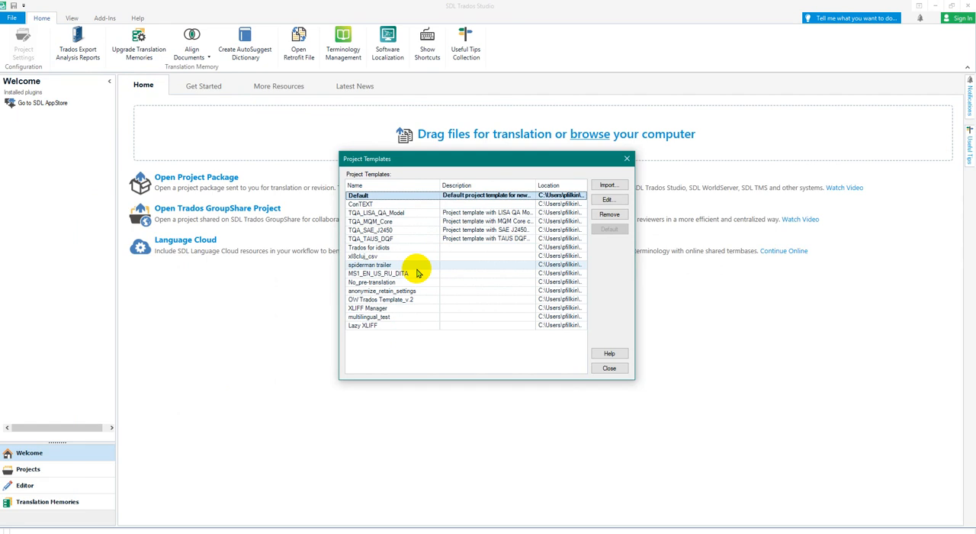
# Step: Inspect a project template's Excel embedded content settings, then close the dialogs
pyautogui.click(373, 256)
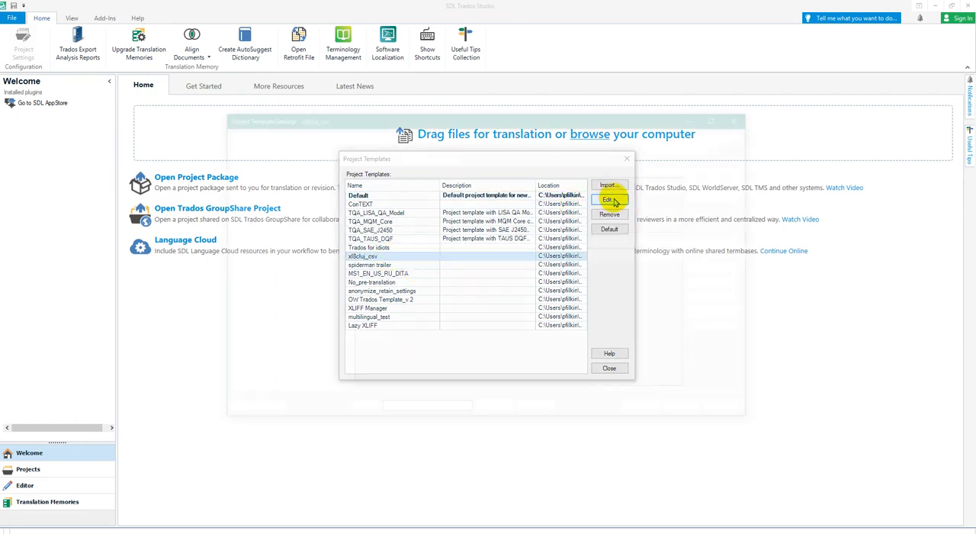
pyautogui.click(609, 200)
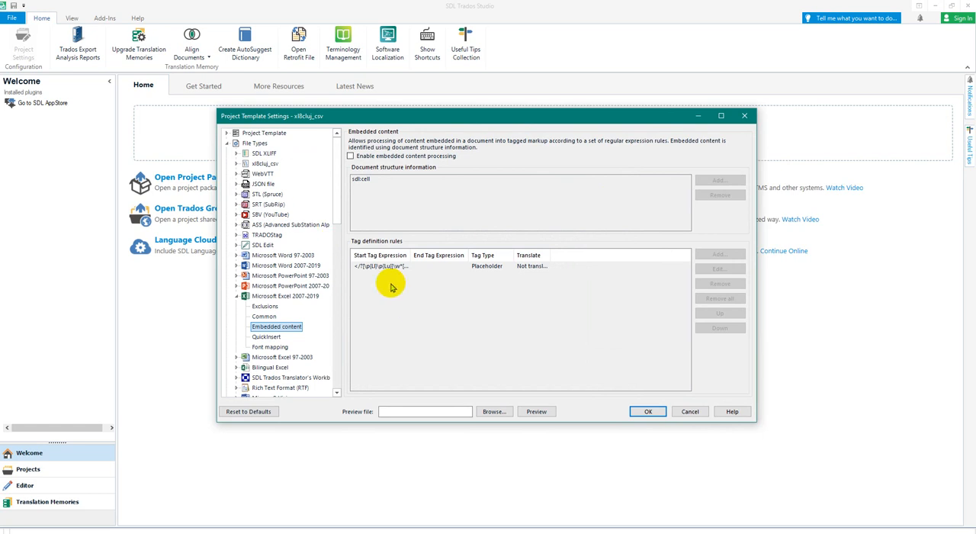
pyautogui.moveTo(409, 288)
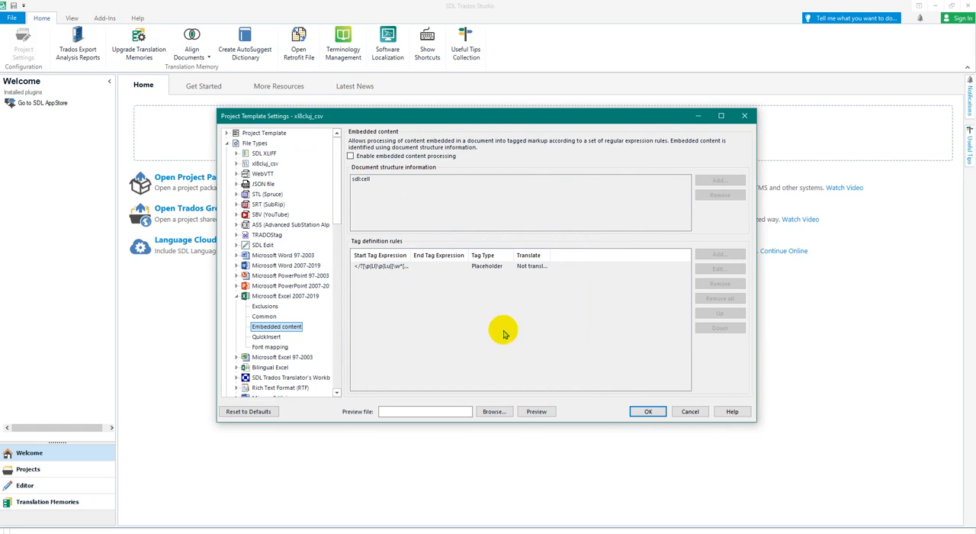
pyautogui.moveTo(502, 253)
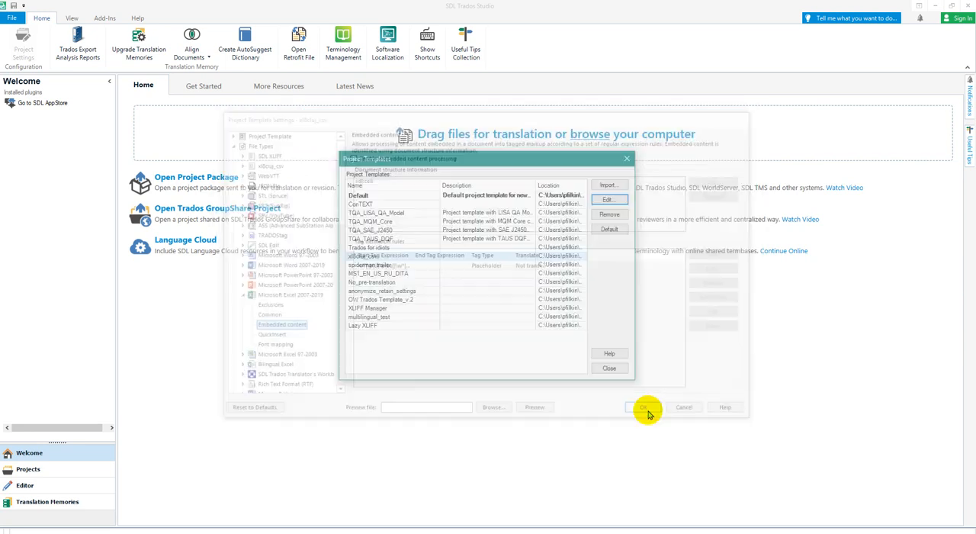
pyautogui.click(643, 405)
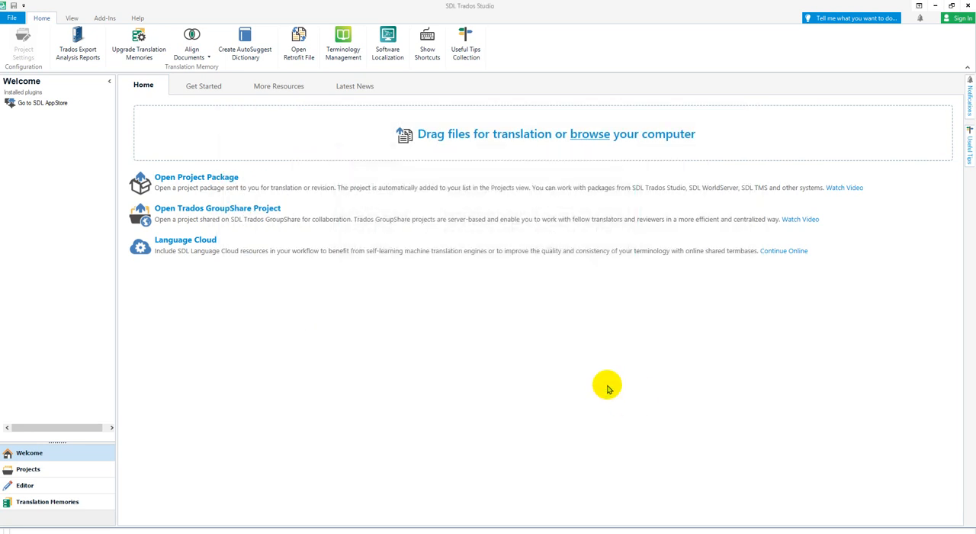